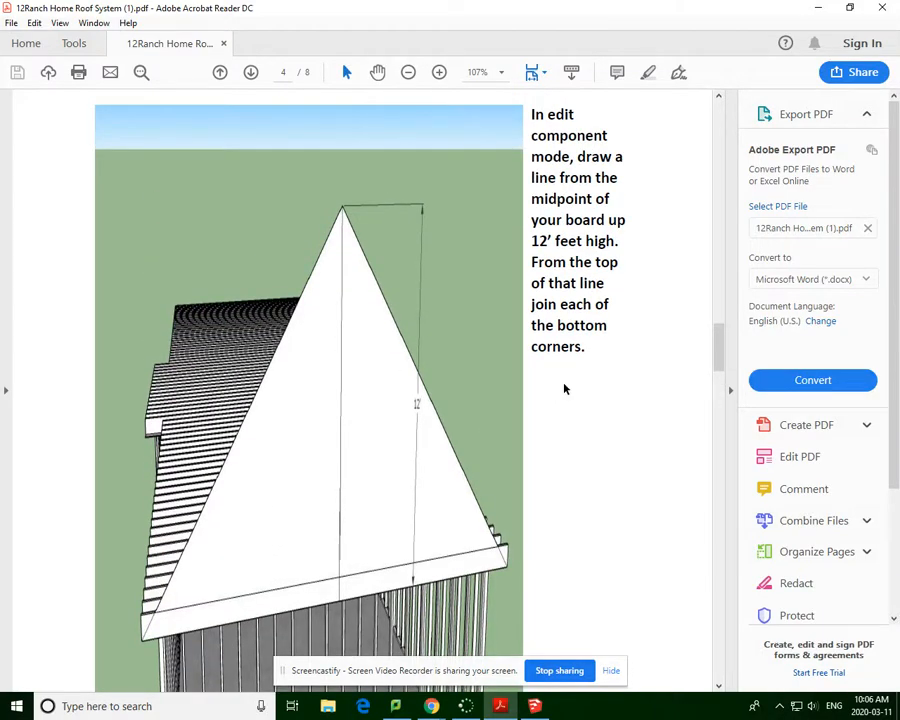
Draw a 12' vertical line from the board midpoint and join its top to both bottom corners.
{"action": "scroll", "scroll_direction": "down", "scroll_amount": 3}
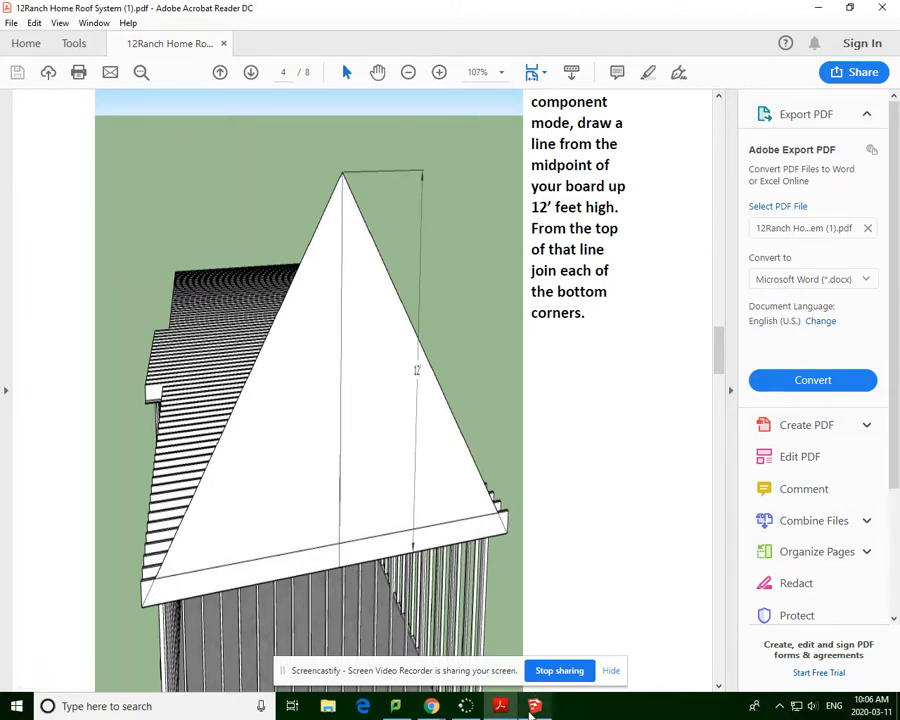
{"action": "left_click", "coordinate": [532, 706]}
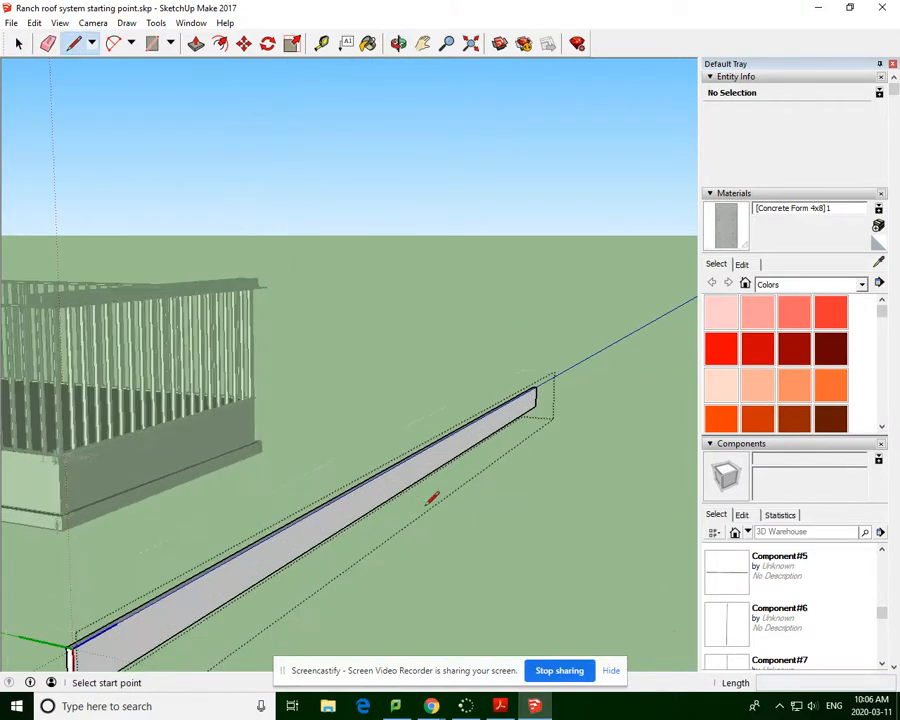
{"action": "mouse_move", "coordinate": [380, 520]}
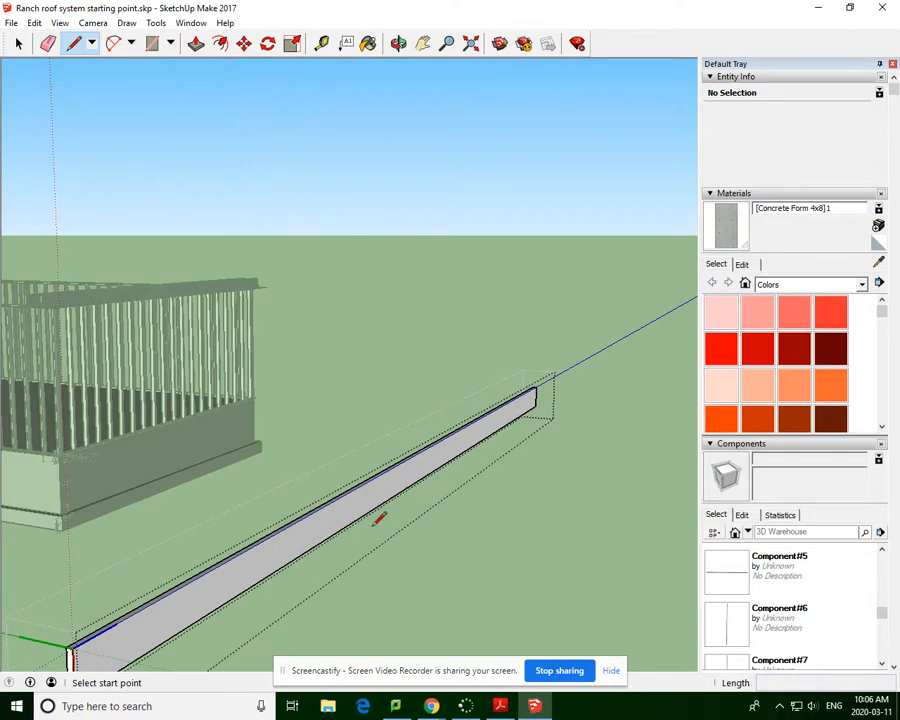
{"action": "mouse_move", "coordinate": [412, 480]}
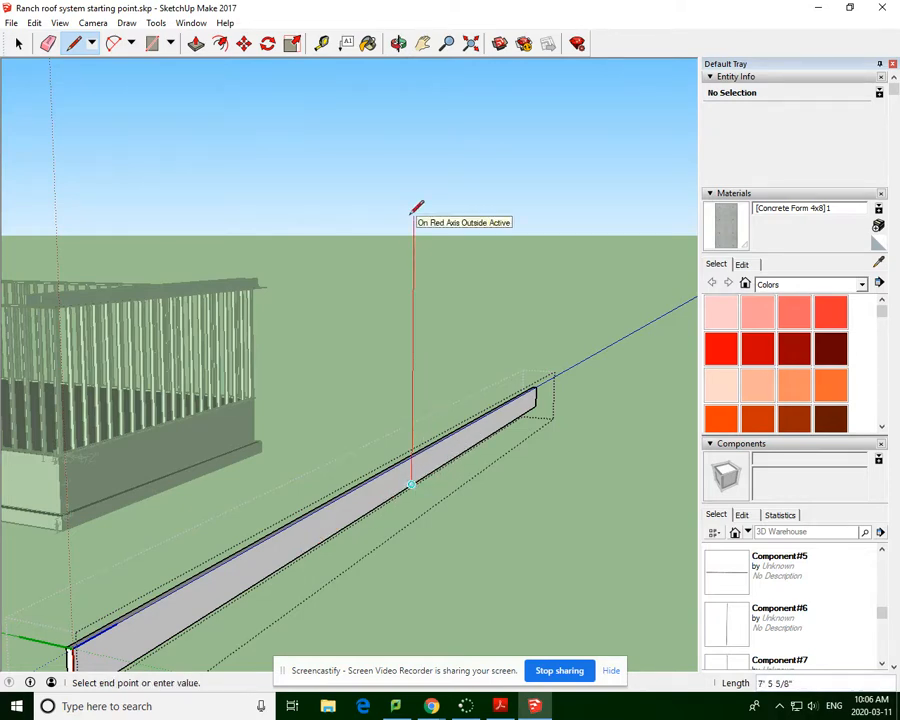
{"action": "type", "text": "12'"}
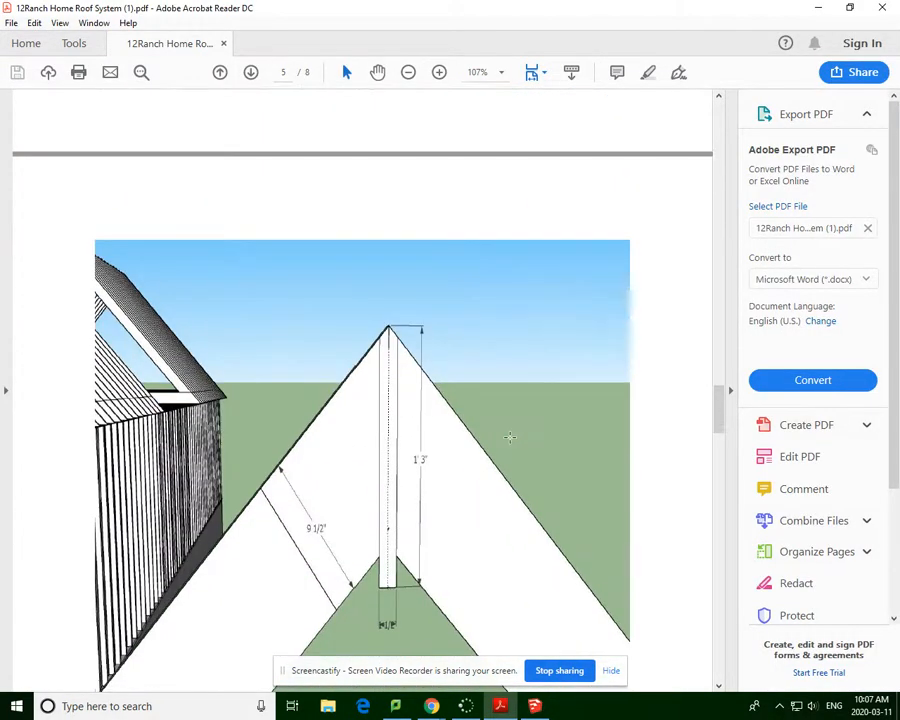
{"action": "scroll", "scroll_direction": "down", "scroll_amount": 3}
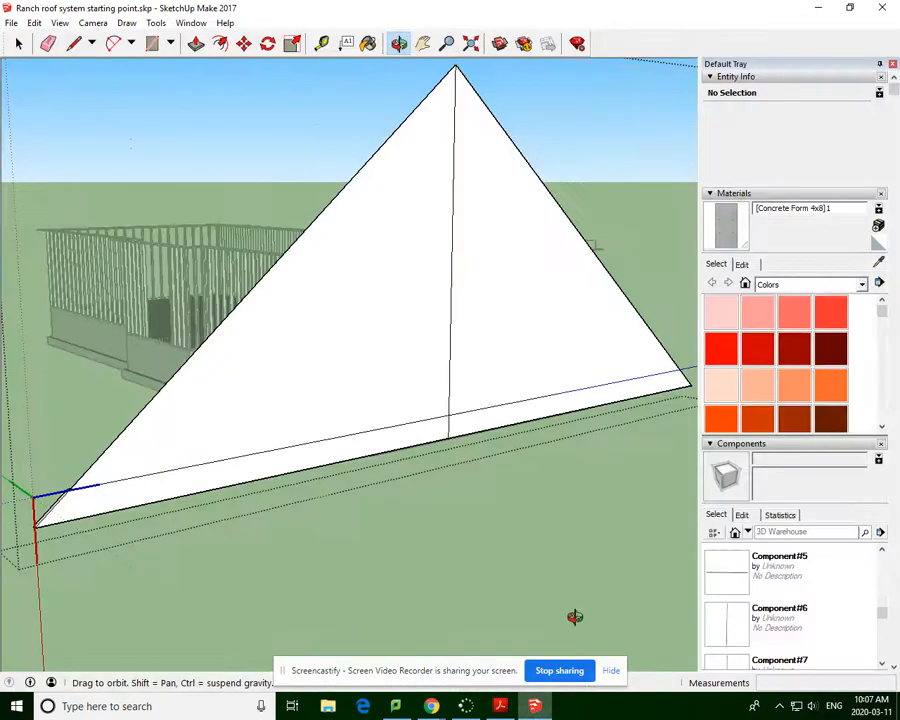
{"action": "mouse_move", "coordinate": [166, 494]}
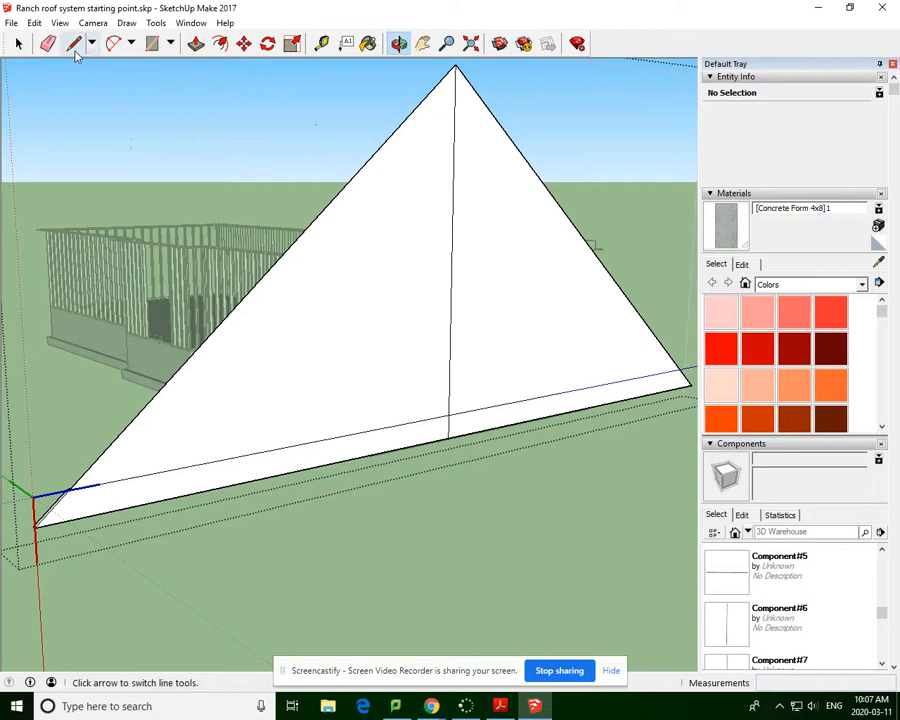
Offset each edge 9.5 inches into an inner triangle and delete the inner face, leaving a hollow frame.
{"action": "left_click", "coordinate": [76, 44]}
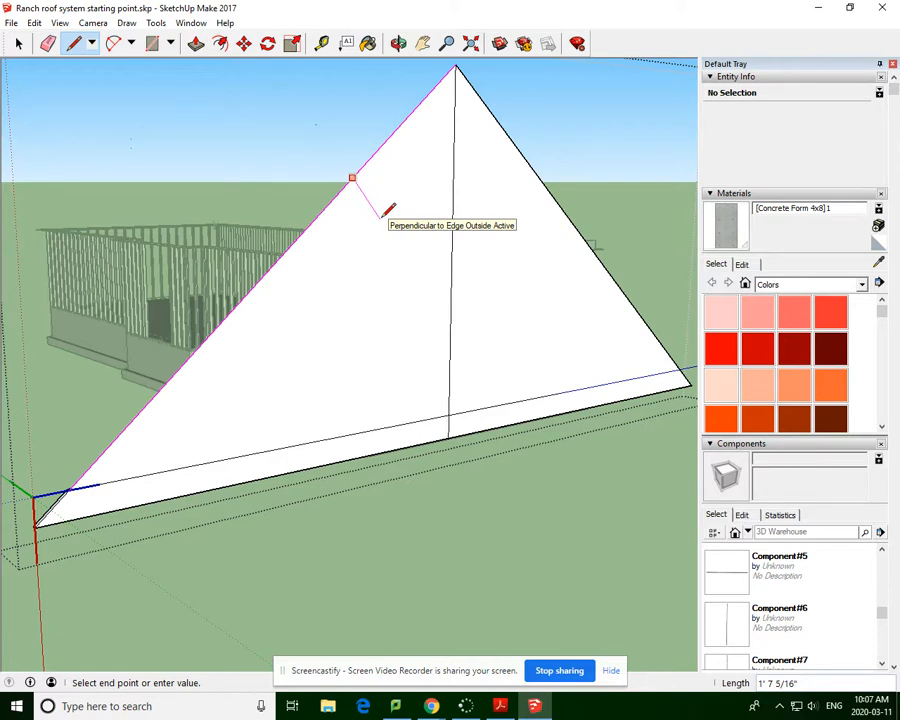
{"action": "type", "text": "9.5"}
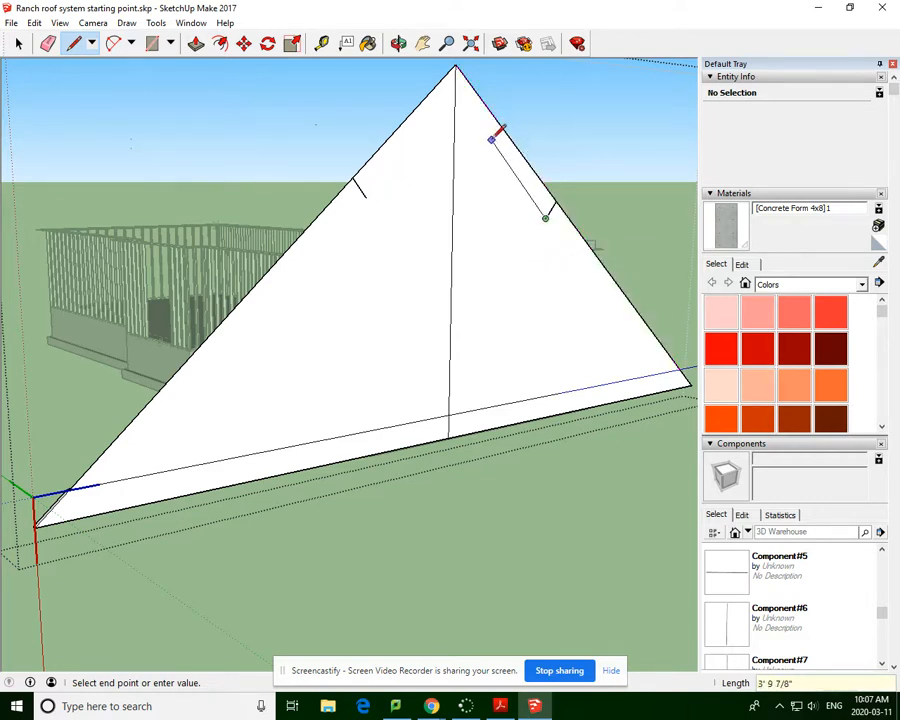
{"action": "mouse_move", "coordinate": [504, 122]}
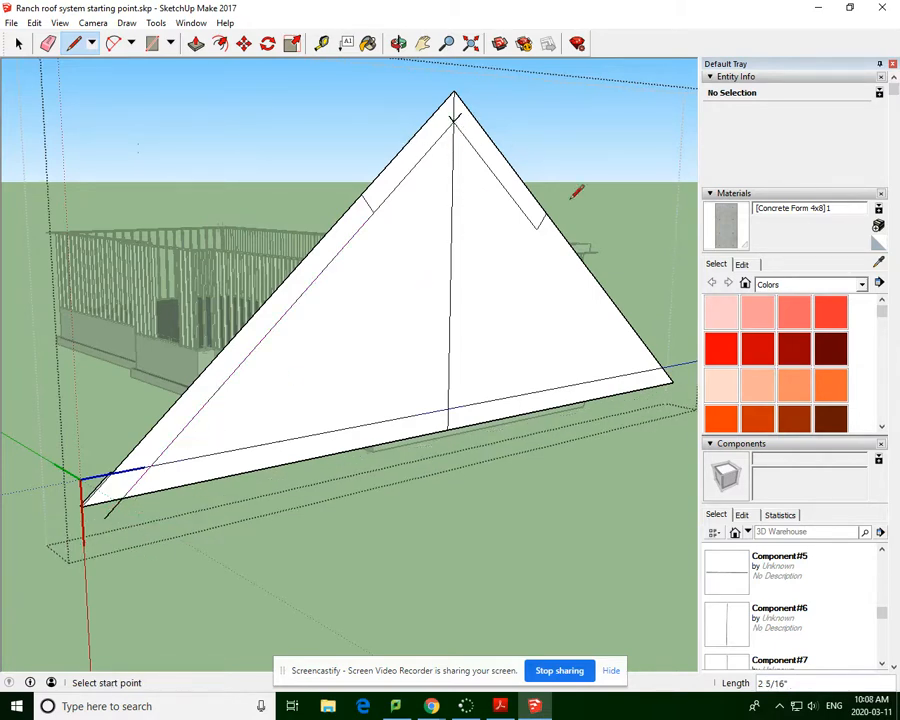
{"action": "left_click", "coordinate": [536, 230]}
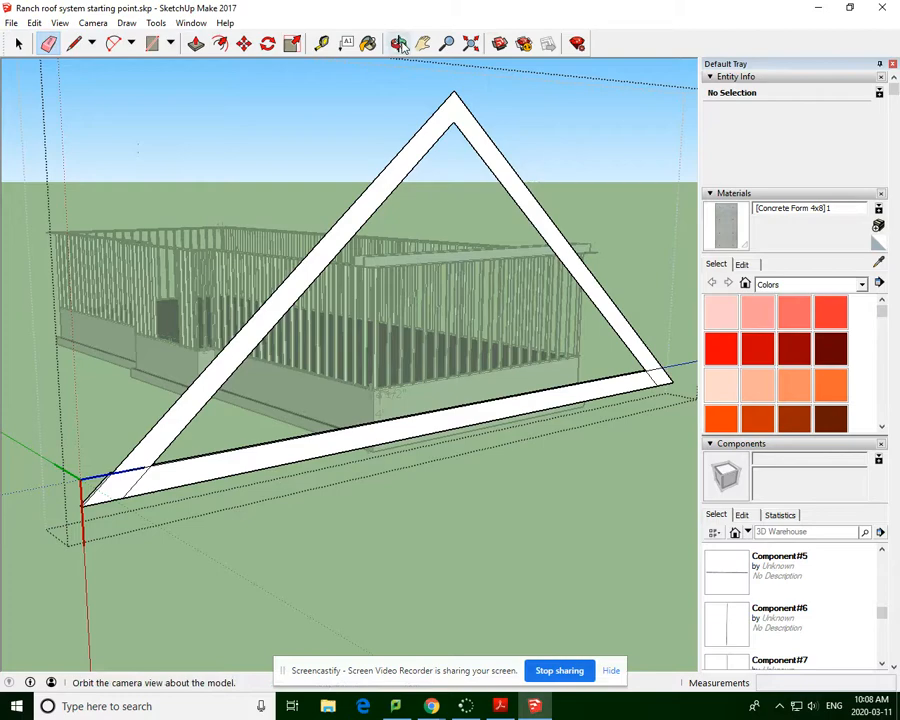
{"action": "left_click", "coordinate": [398, 44]}
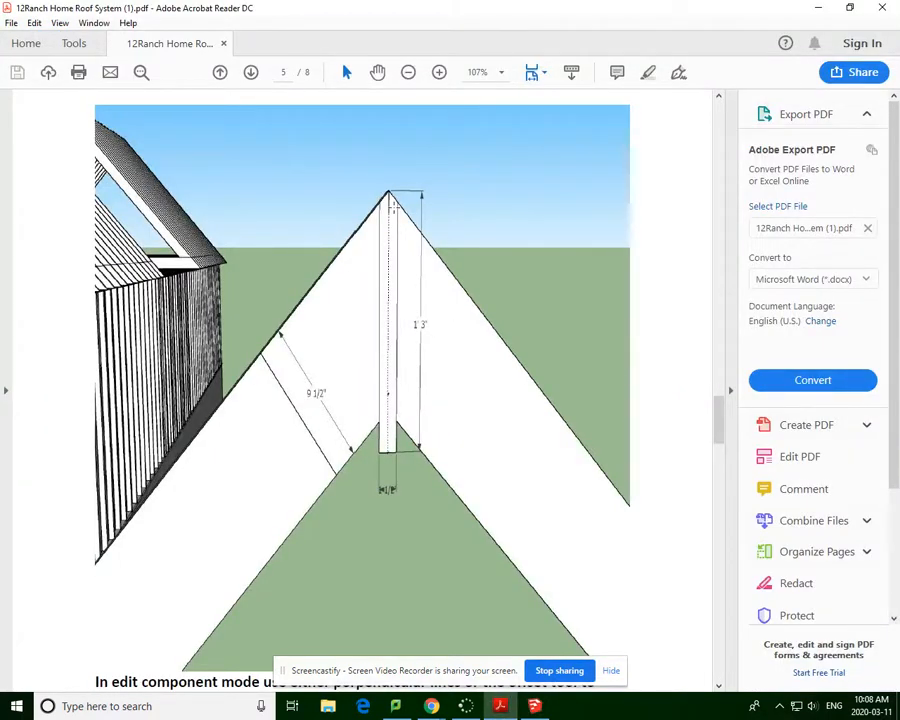
{"action": "mouse_move", "coordinate": [396, 490]}
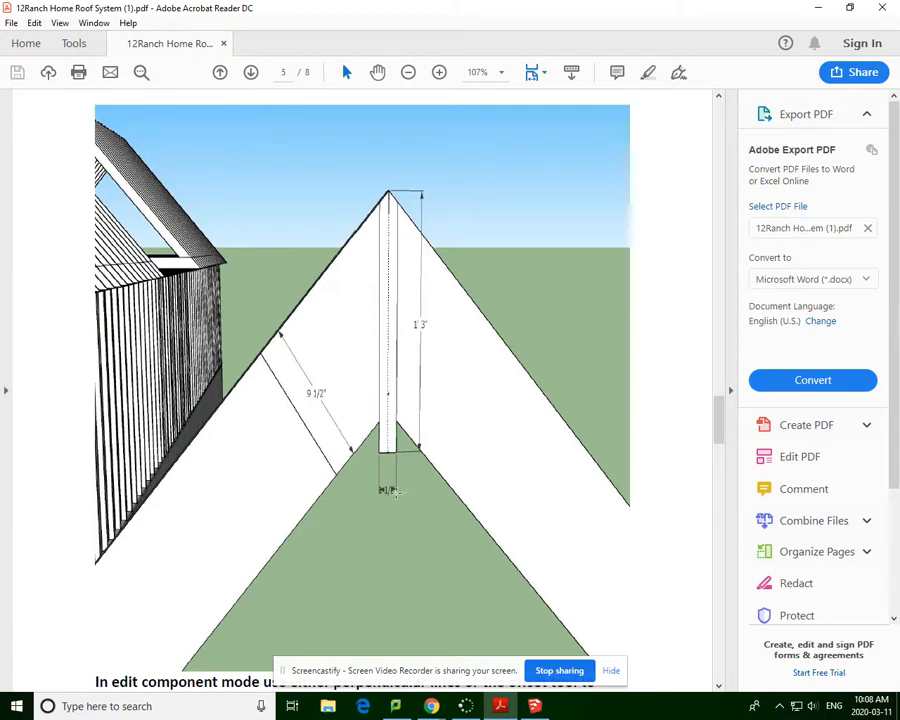
Scroll the reference PDF to the dimensioned truss diagram.
{"action": "scroll", "scroll_direction": "down", "scroll_amount": 3}
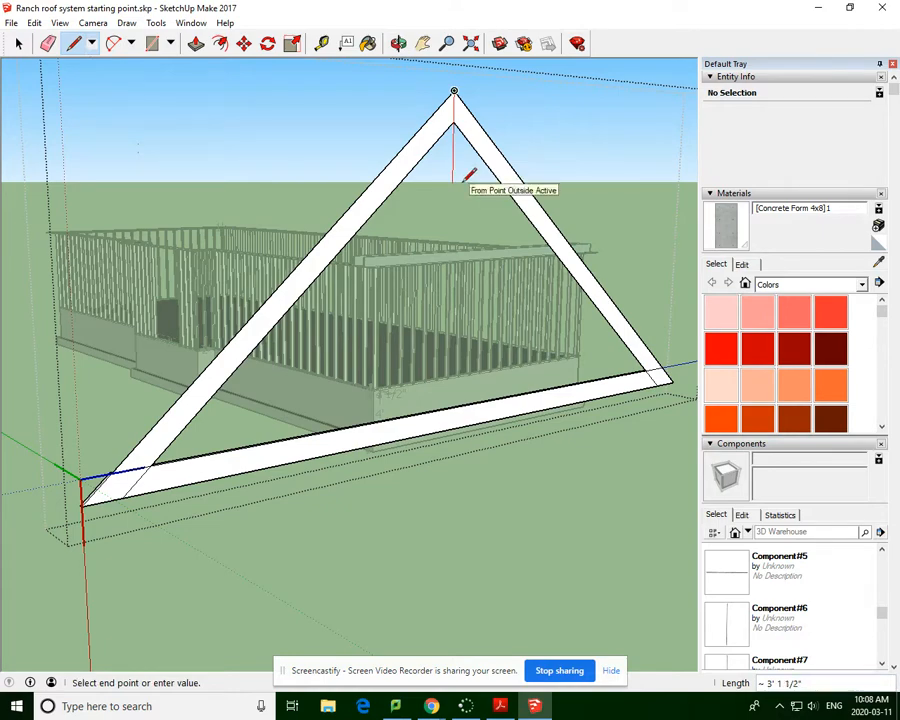
Draw the first centre-beam edge 0.75 in from the centre line, starting 1'3 down.
{"action": "type", "text": "1'3"}
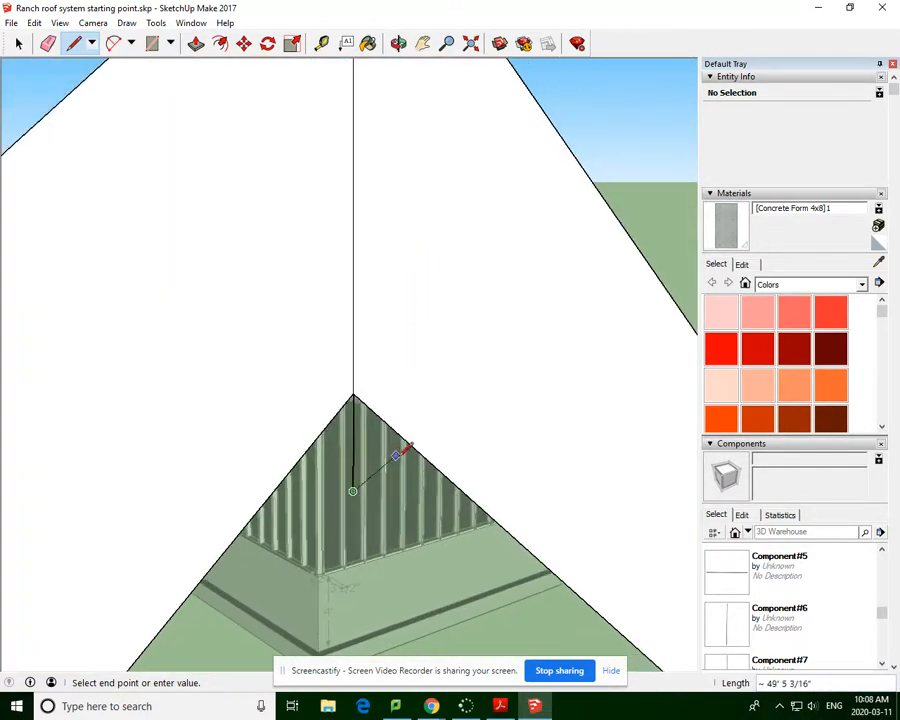
{"action": "mouse_move", "coordinate": [470, 500]}
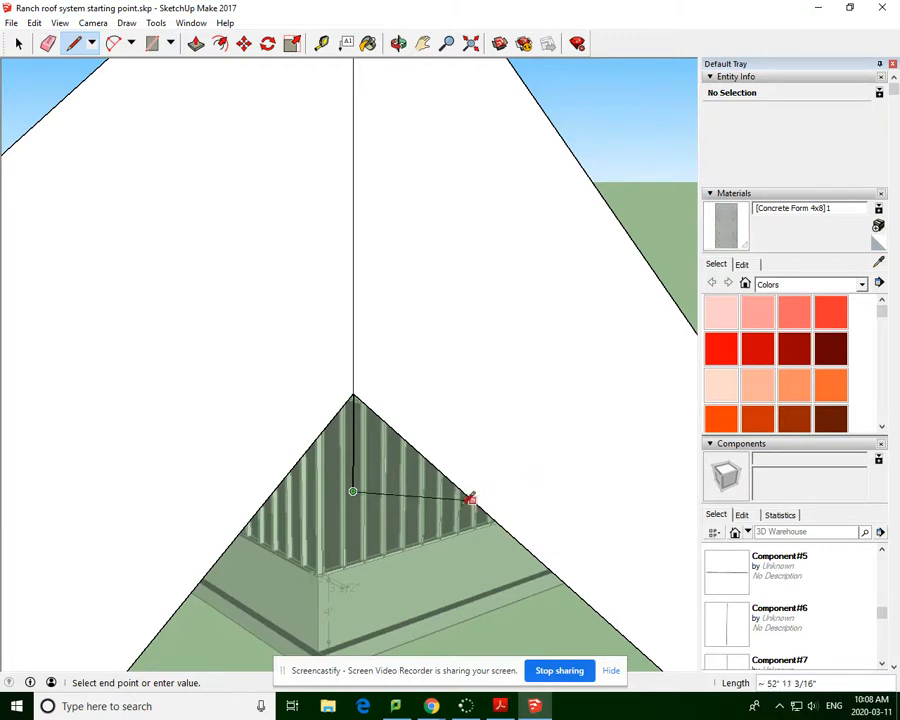
{"action": "mouse_move", "coordinate": [356, 490]}
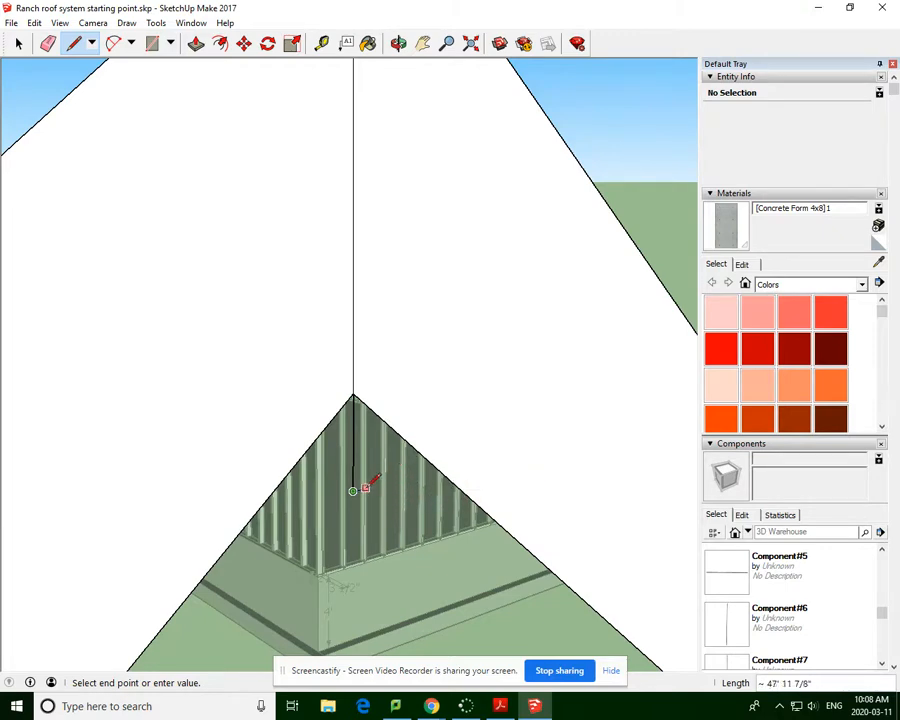
{"action": "mouse_move", "coordinate": [380, 492]}
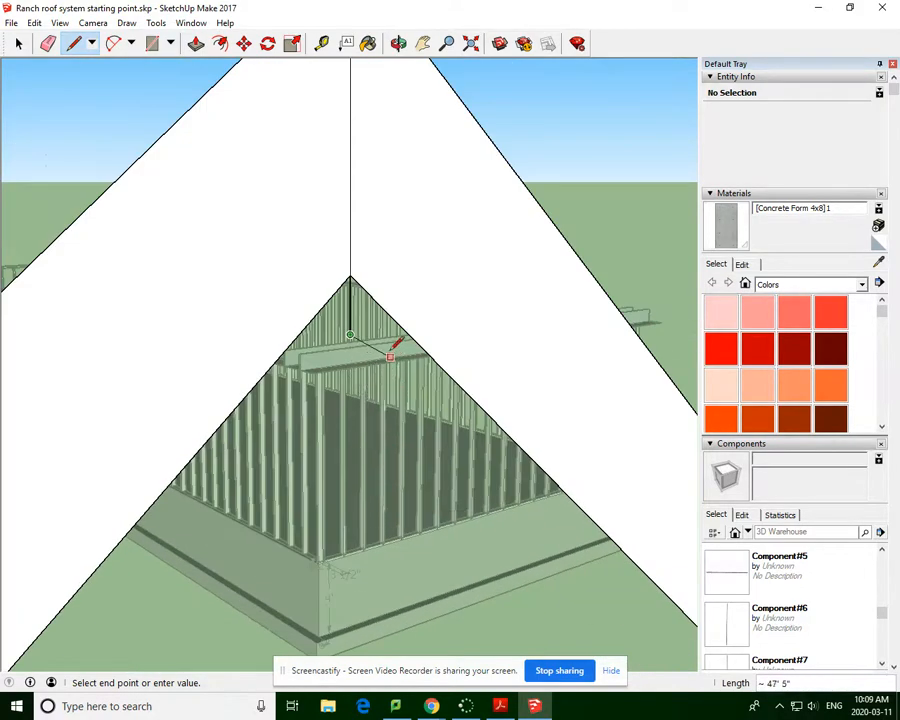
{"action": "mouse_move", "coordinate": [390, 336]}
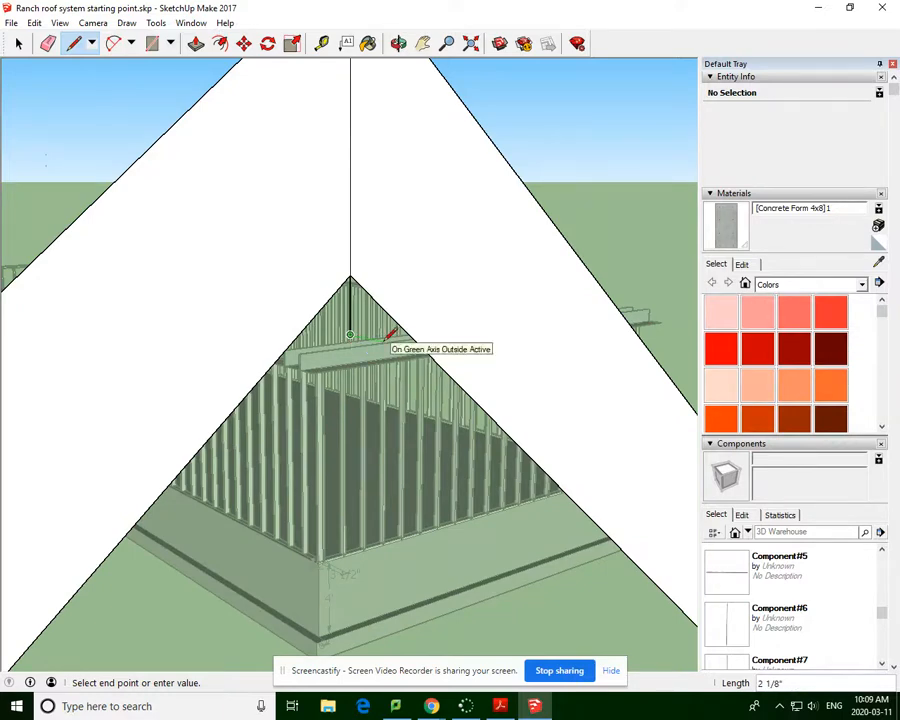
{"action": "type", "text": ".75"}
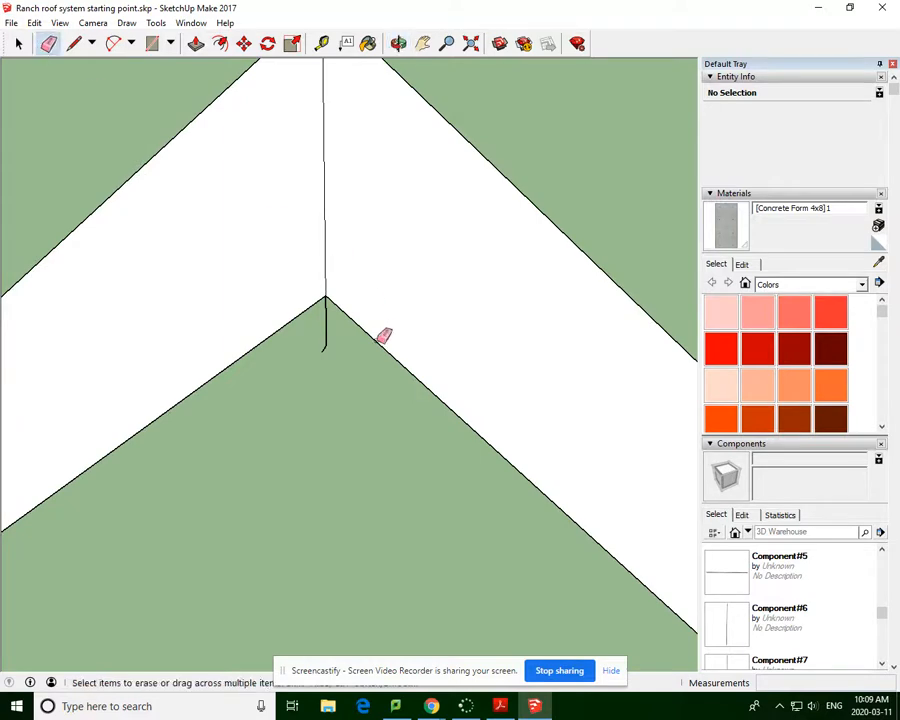
{"action": "mouse_move", "coordinate": [330, 348]}
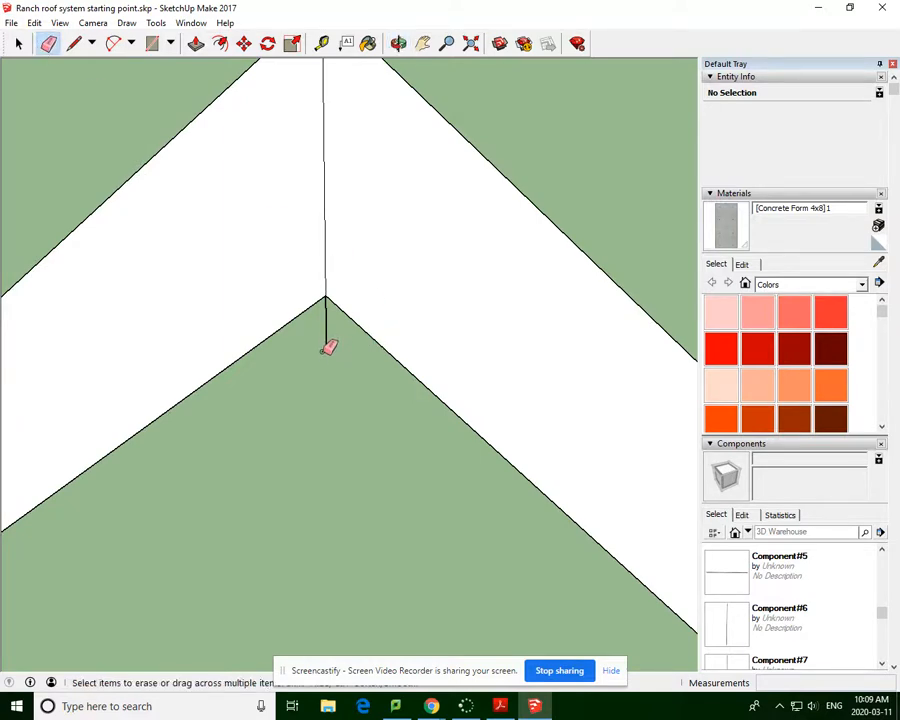
{"action": "left_click", "coordinate": [80, 44]}
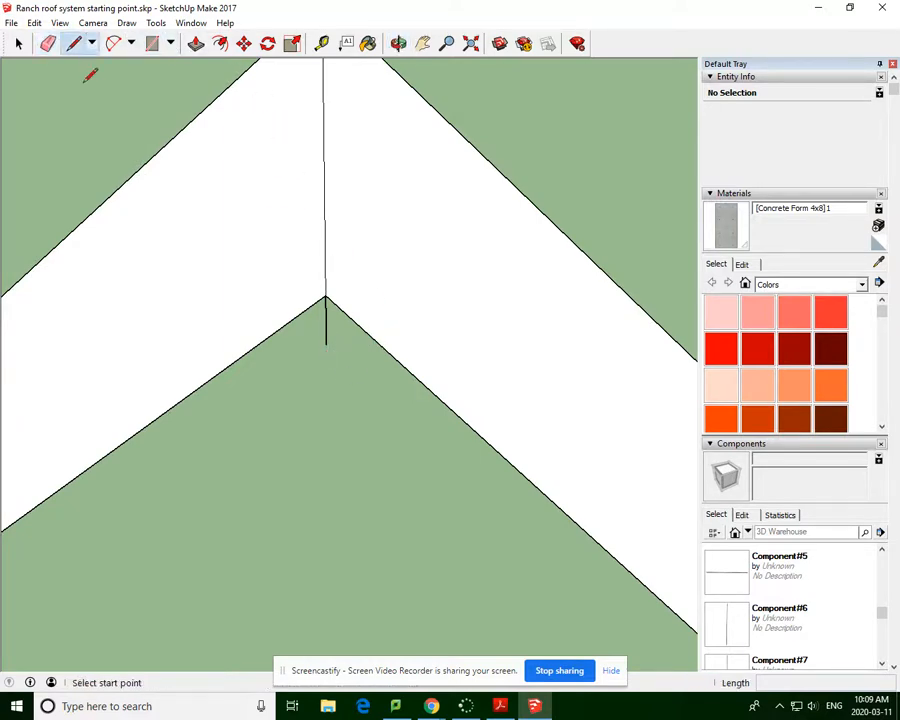
{"action": "left_click", "coordinate": [326, 344]}
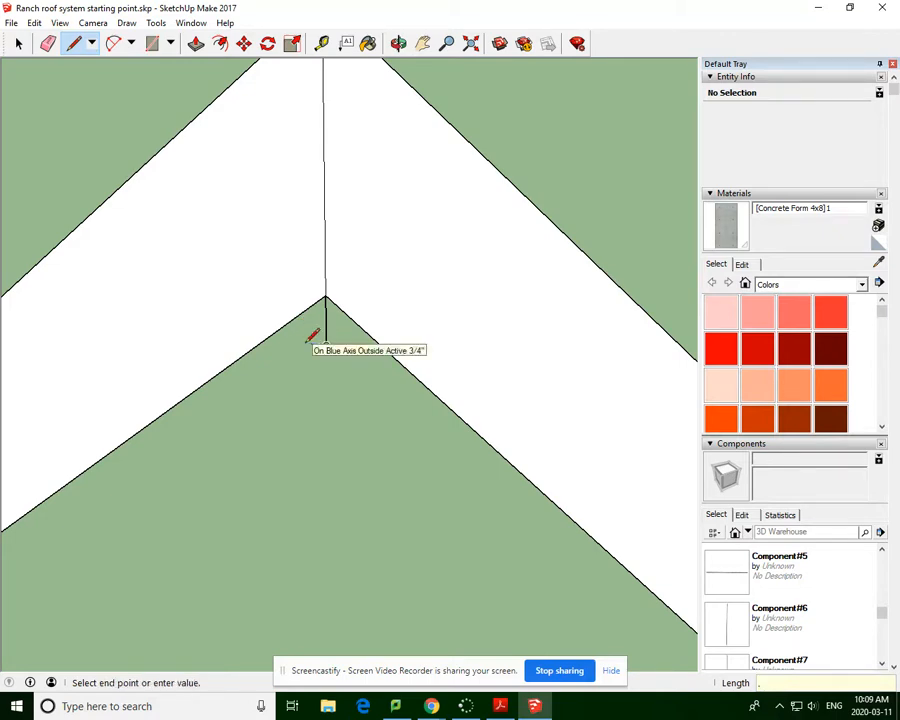
Draw the second 0.75 in edge, close the beam outline and erase the stray face and leftover edge.
{"action": "type", "text": ".75"}
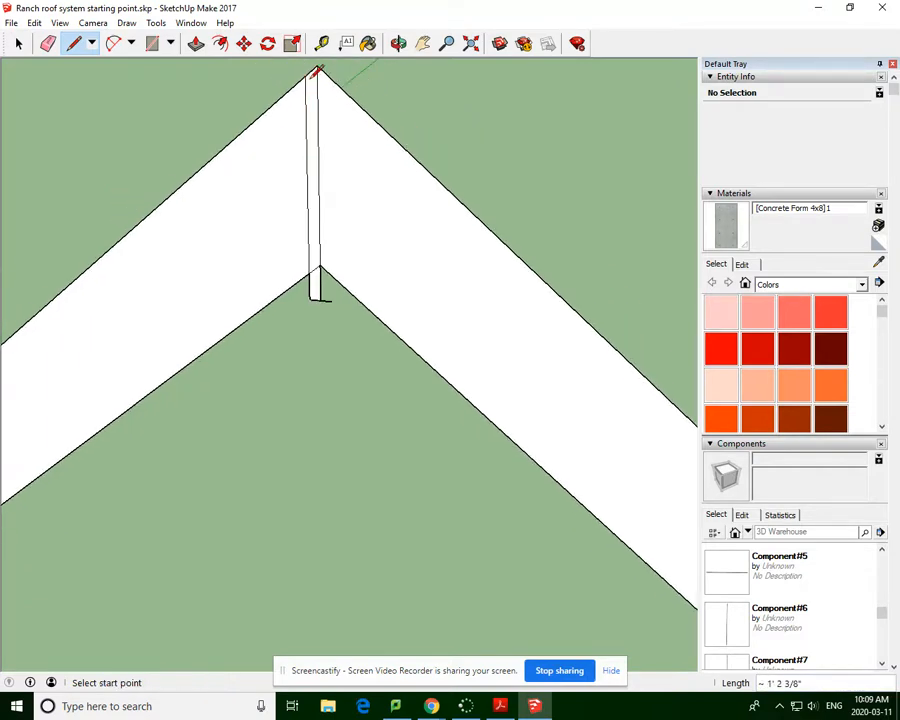
{"action": "mouse_move", "coordinate": [332, 300]}
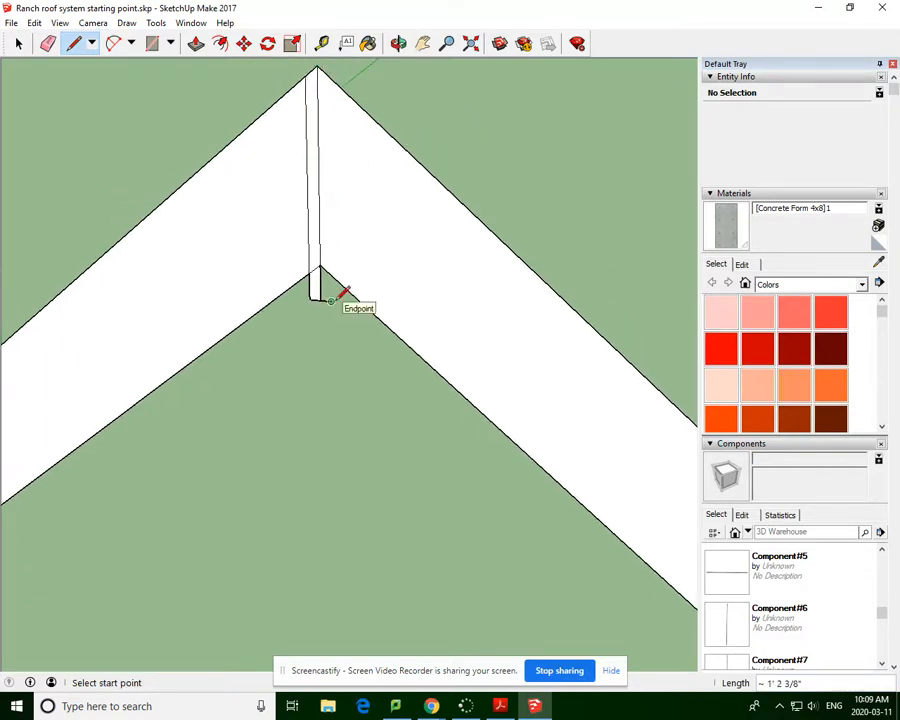
{"action": "left_click", "coordinate": [330, 300]}
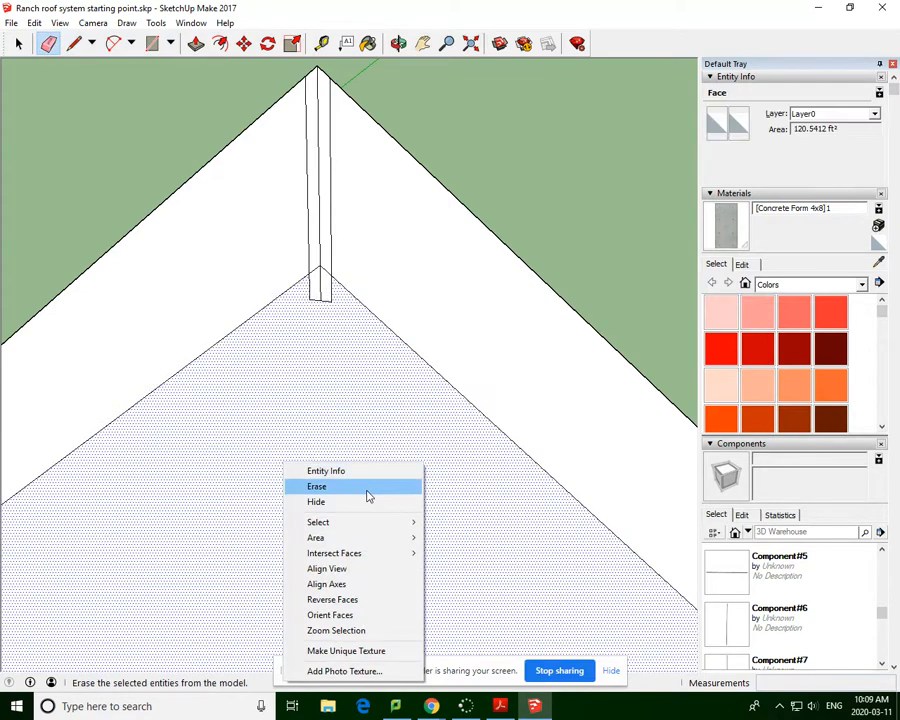
{"action": "left_click", "coordinate": [316, 486]}
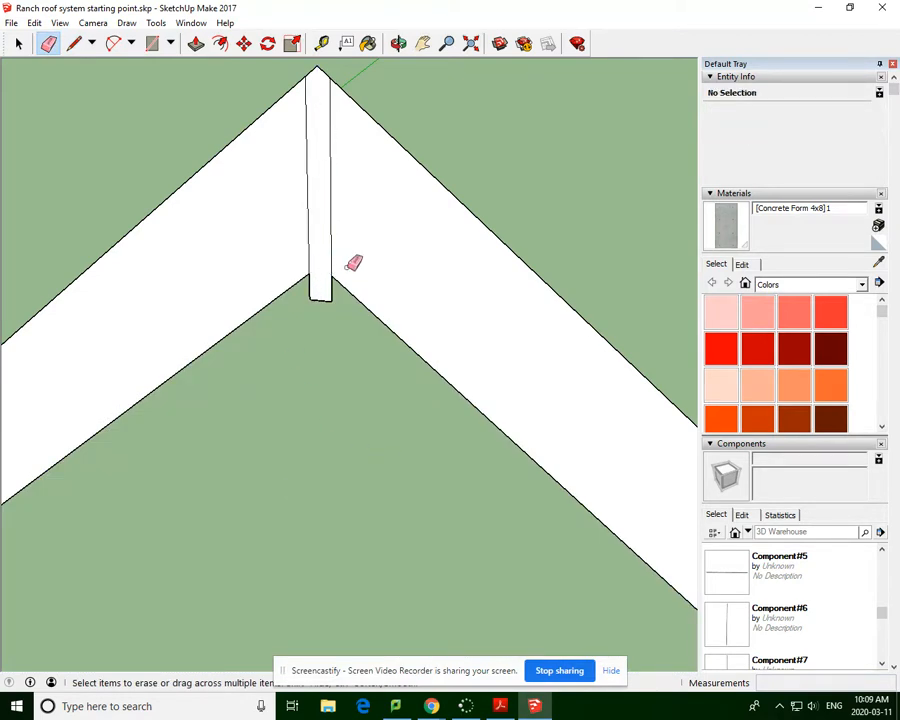
{"action": "left_click", "coordinate": [396, 44]}
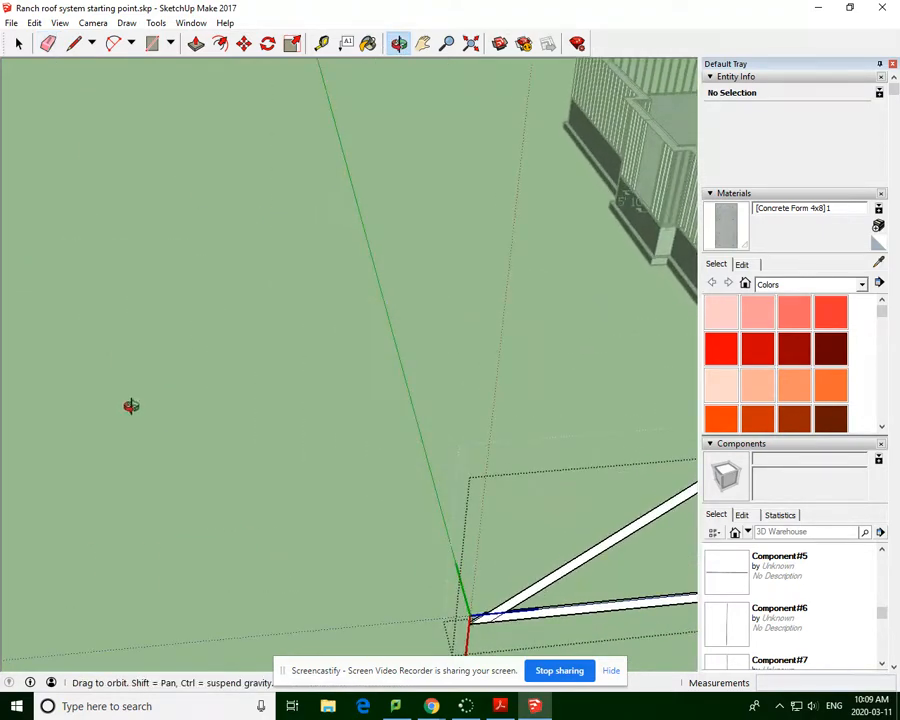
{"action": "left_click_drag", "start_coordinate": [132, 406], "coordinate": [240, 468]}
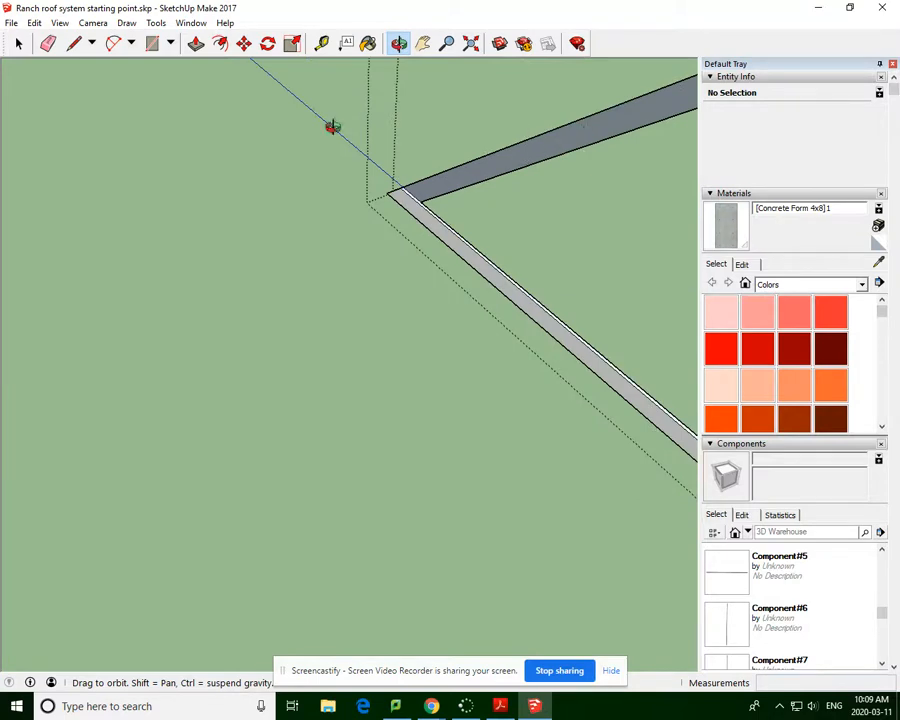
{"action": "left_click", "coordinate": [196, 44]}
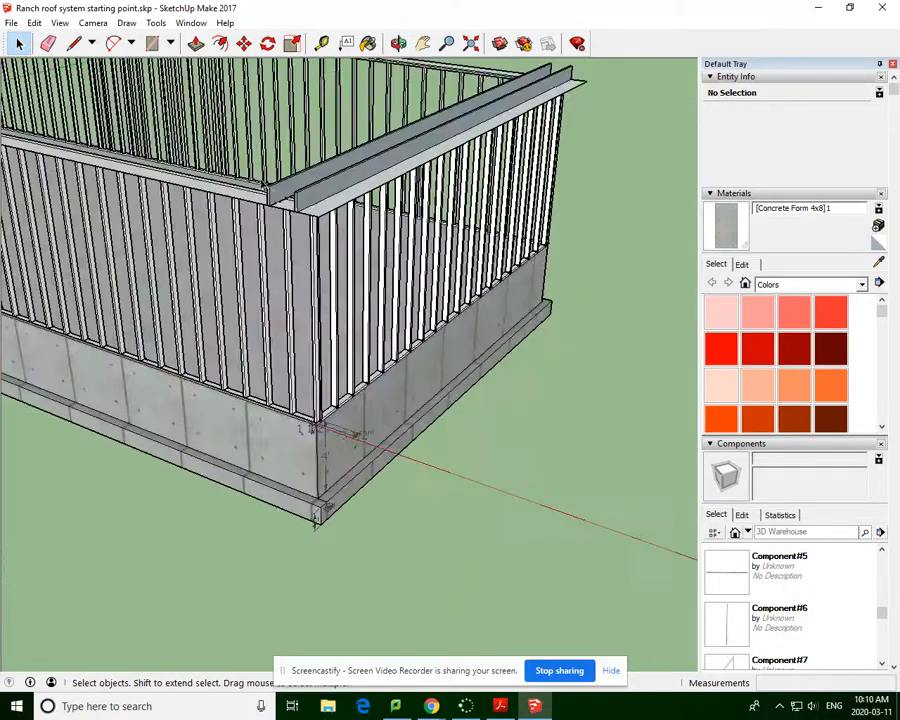
{"action": "left_click", "coordinate": [398, 44]}
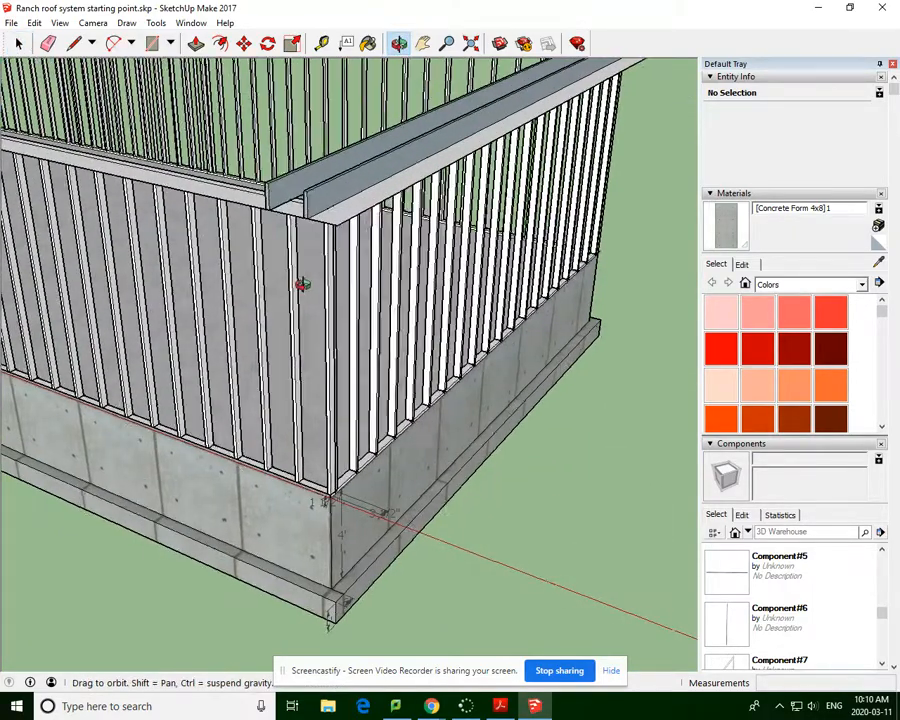
{"action": "left_click_drag", "start_coordinate": [304, 284], "coordinate": [438, 192]}
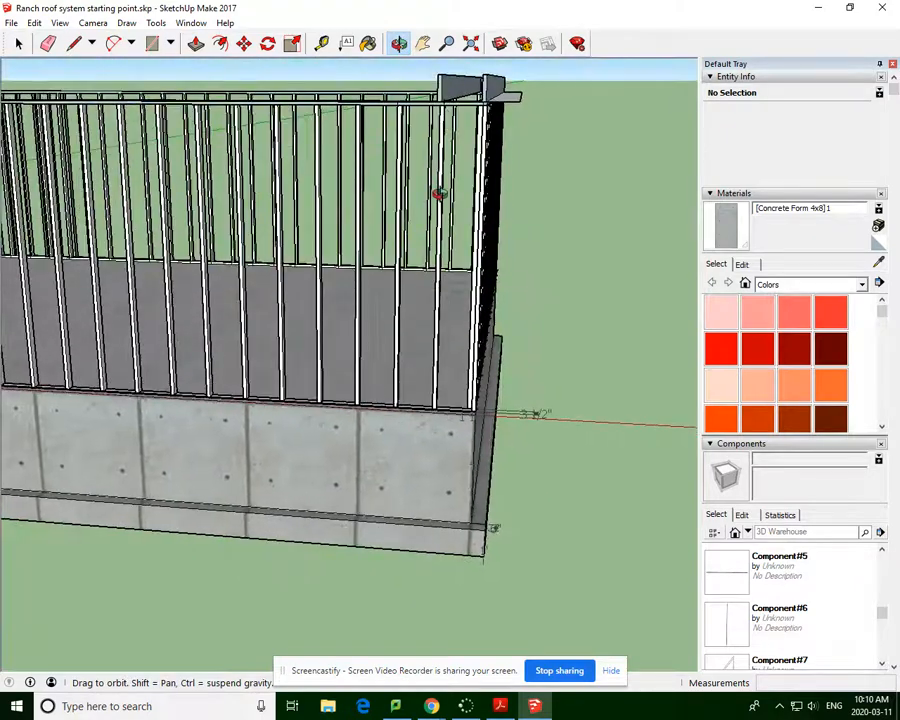